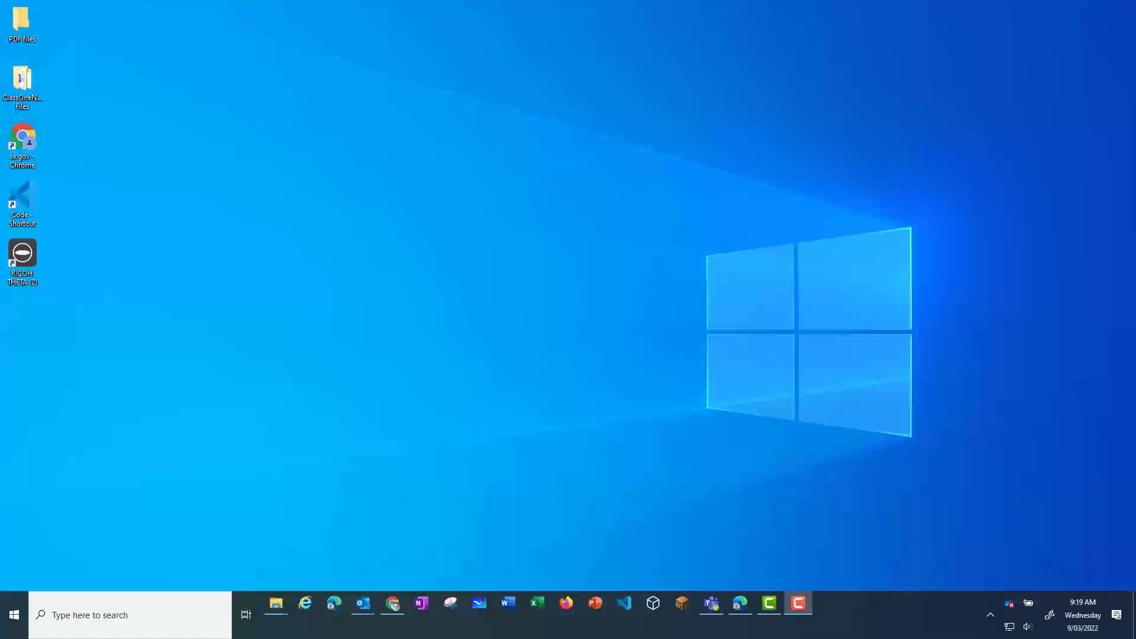
- Launch RICOH THETA from its desktop shortcut into the empty spherical image viewer
{"action": "left_click", "coordinate": [21, 257]}
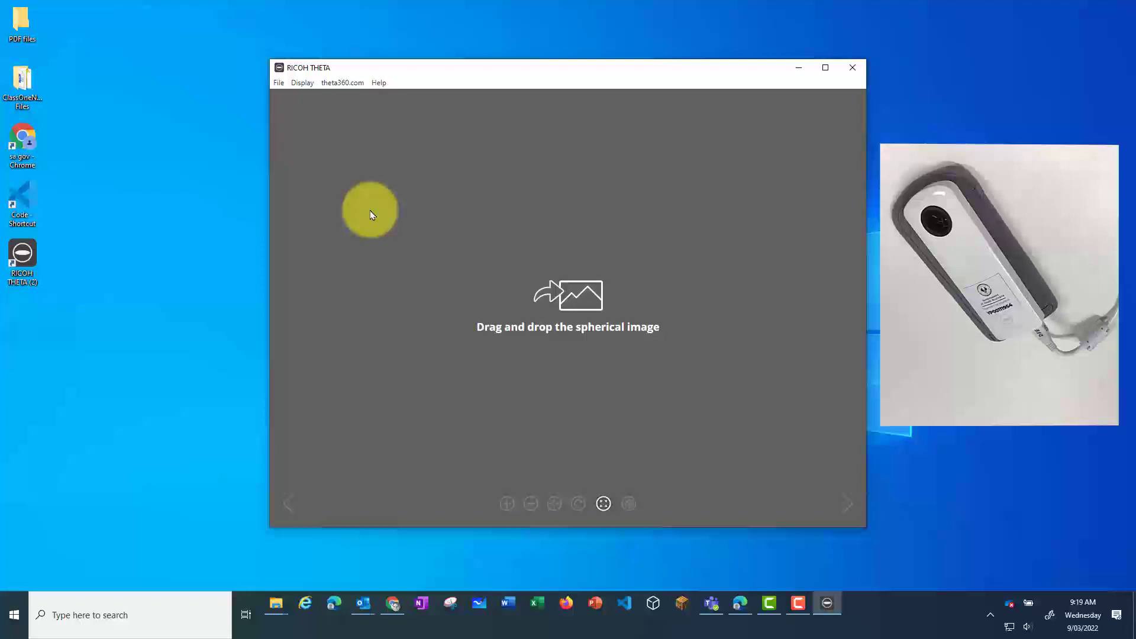
- Bring up the Firmware Update wizard from the File menu, prompting for a USB-connected camera
{"action": "left_click", "coordinate": [278, 82]}
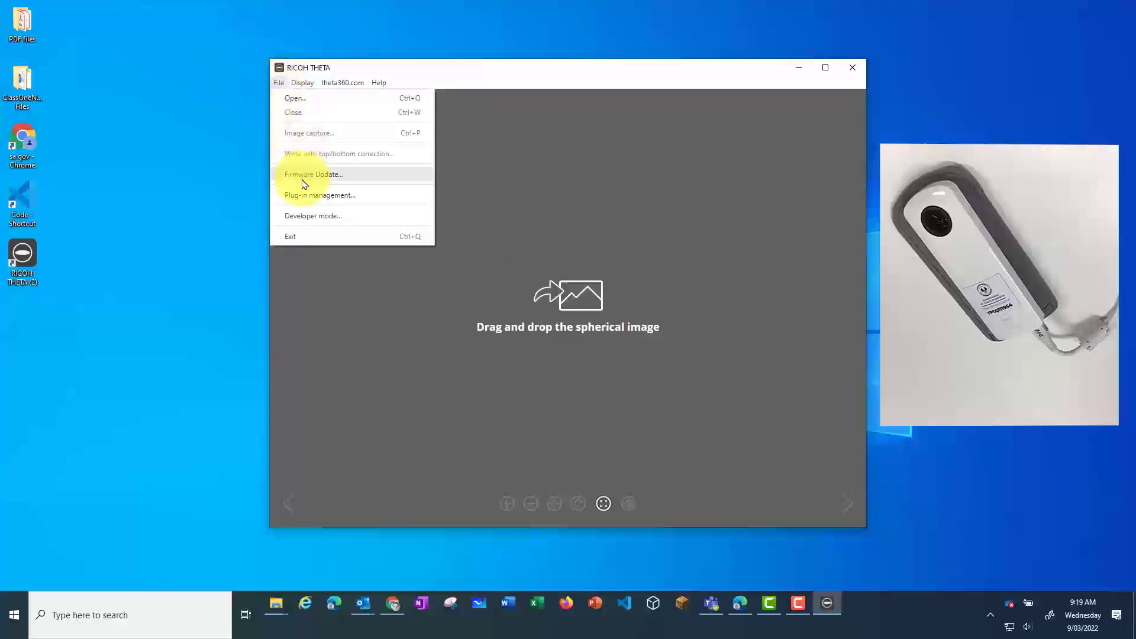
{"action": "left_click", "coordinate": [303, 183]}
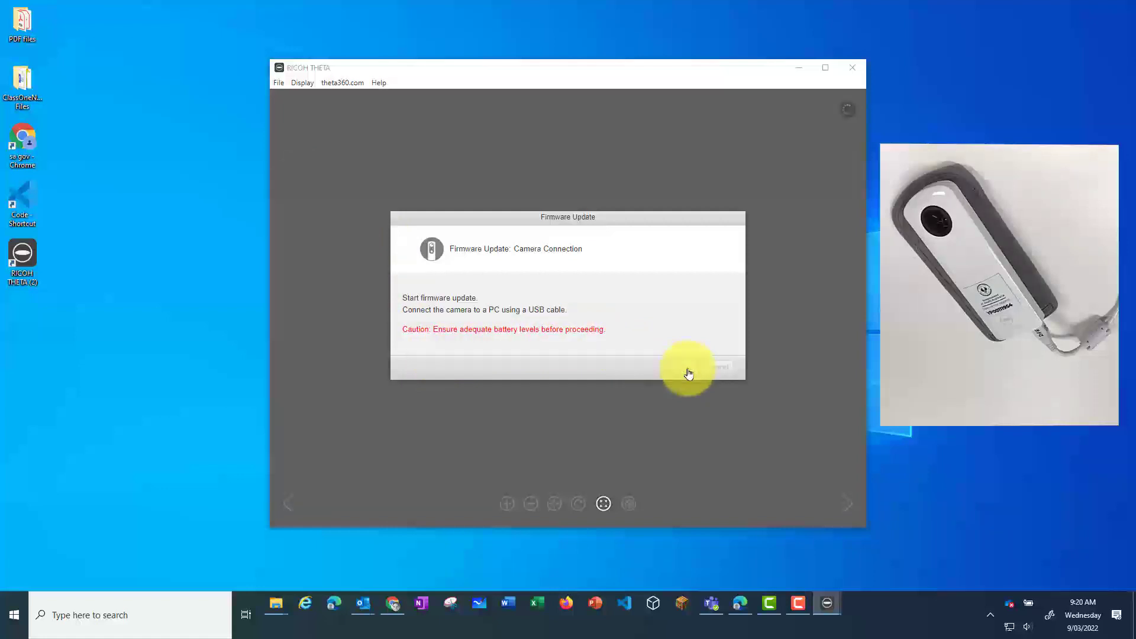
- Confirm the camera connection and start the update from firmware 01.42 to 01.71
{"action": "left_click", "coordinate": [686, 367]}
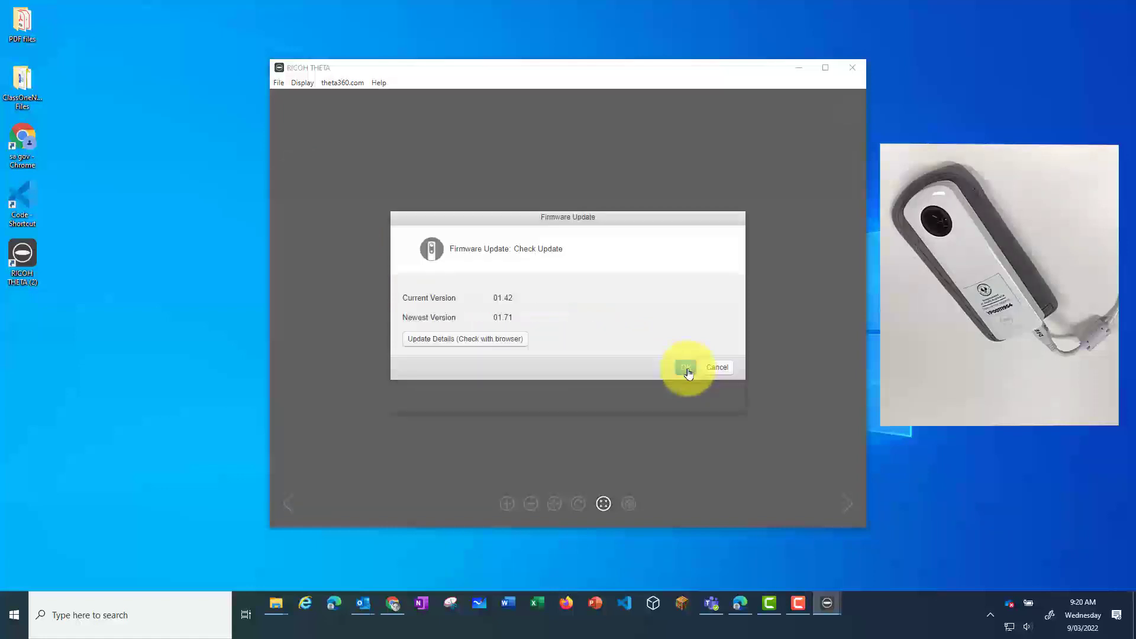
{"action": "left_click", "coordinate": [685, 369]}
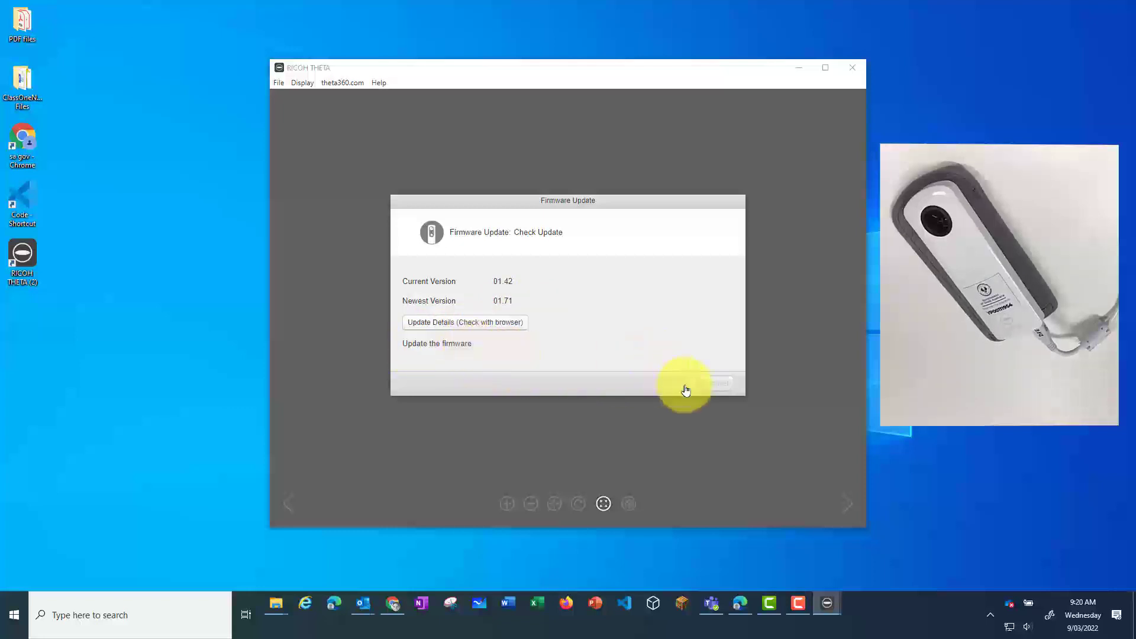
{"action": "left_click", "coordinate": [686, 384]}
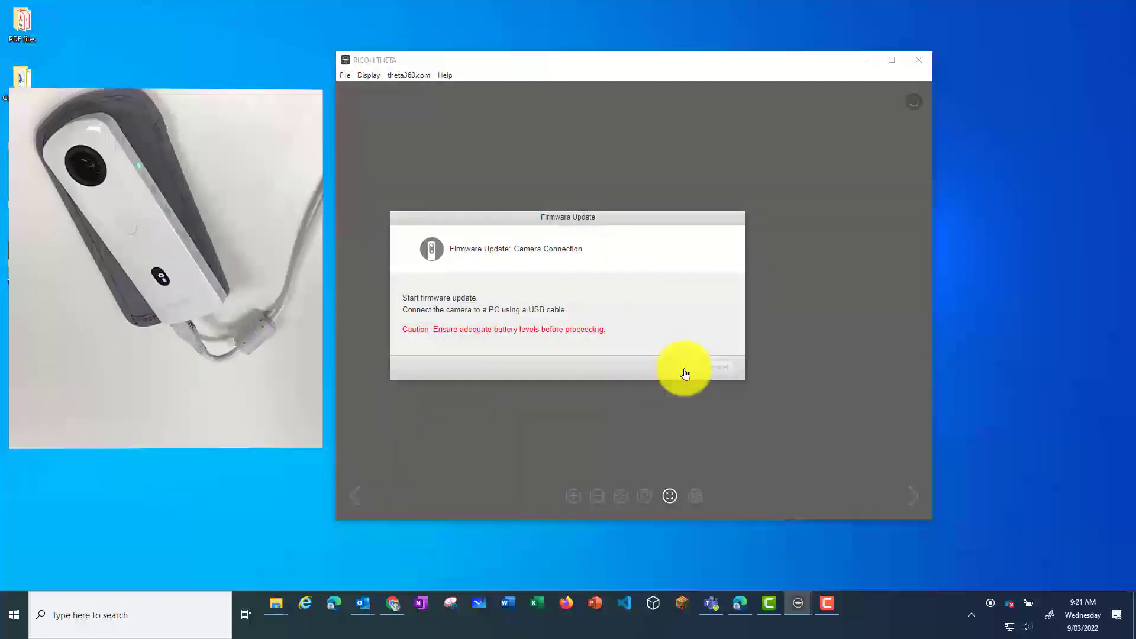
- Confirm the camera connection again so the check reports the firmware is up to date
{"action": "left_click", "coordinate": [685, 369]}
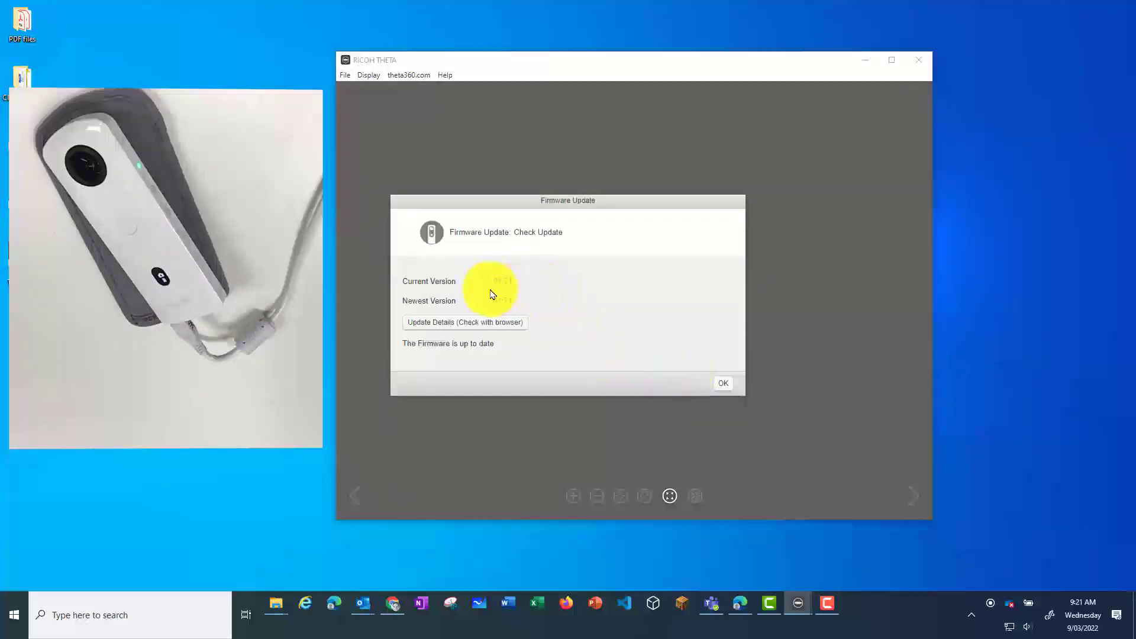